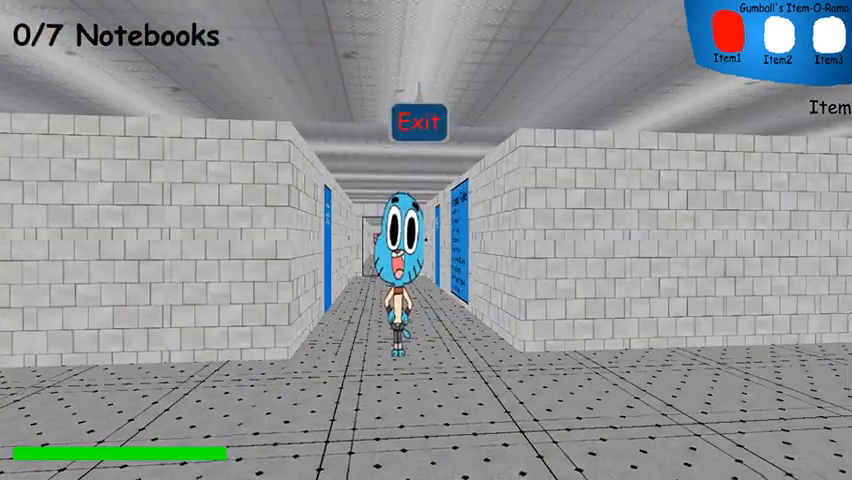
{"action": "key", "text": "w"}
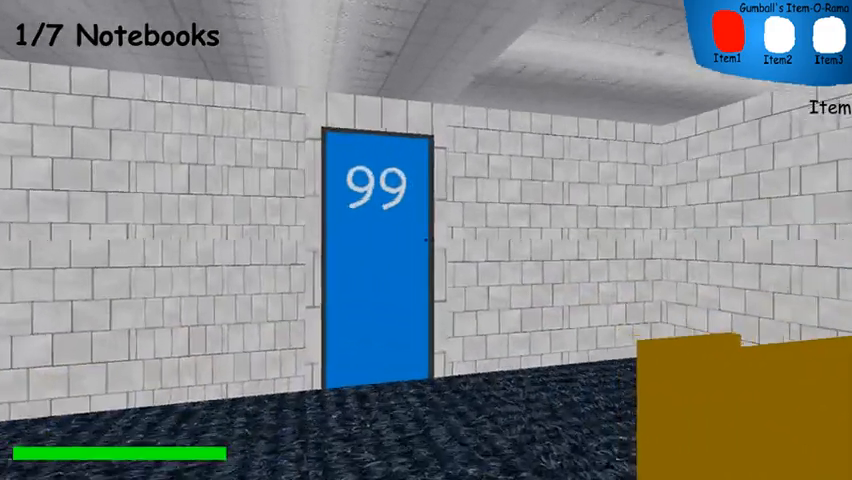
{"action": "key", "text": "w"}
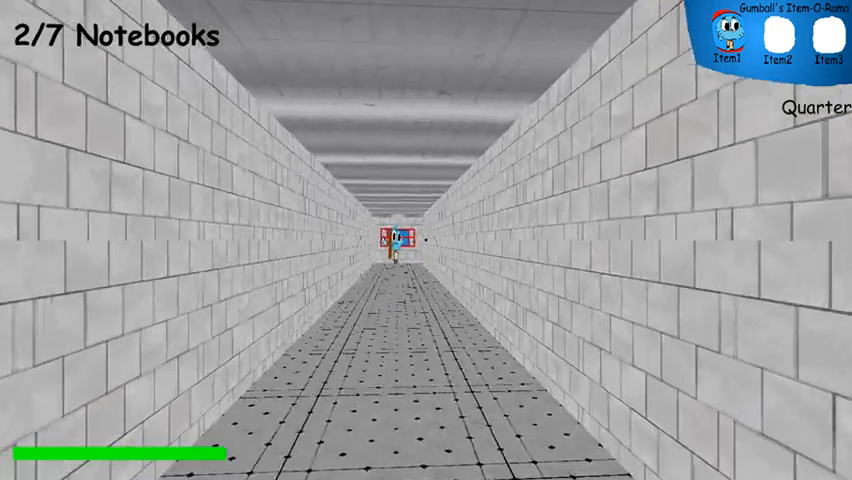
{"action": "key", "text": "w"}
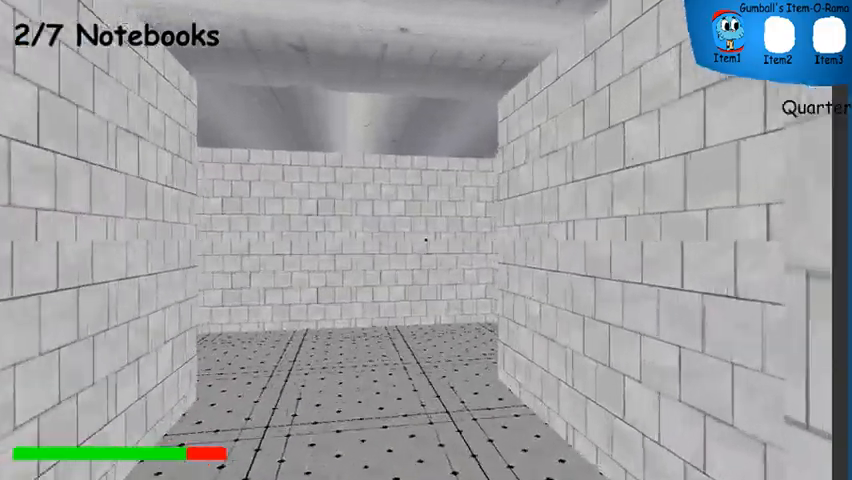
{"action": "key", "text": "w"}
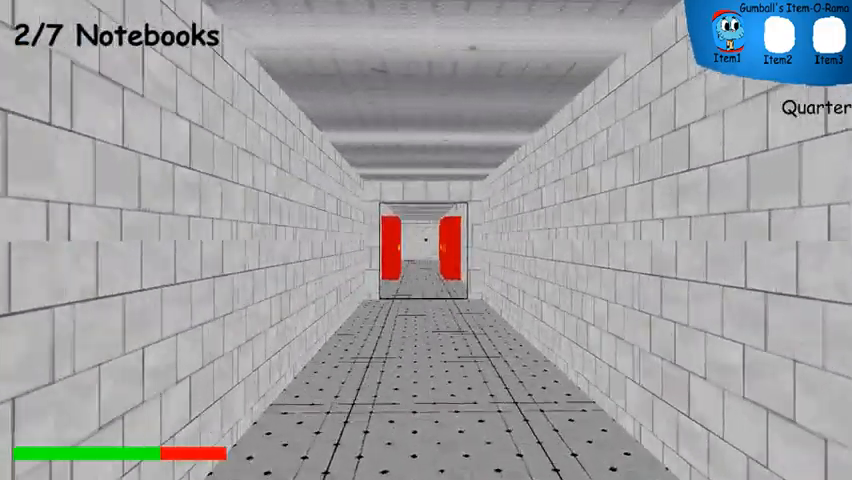
{"action": "key", "text": "w"}
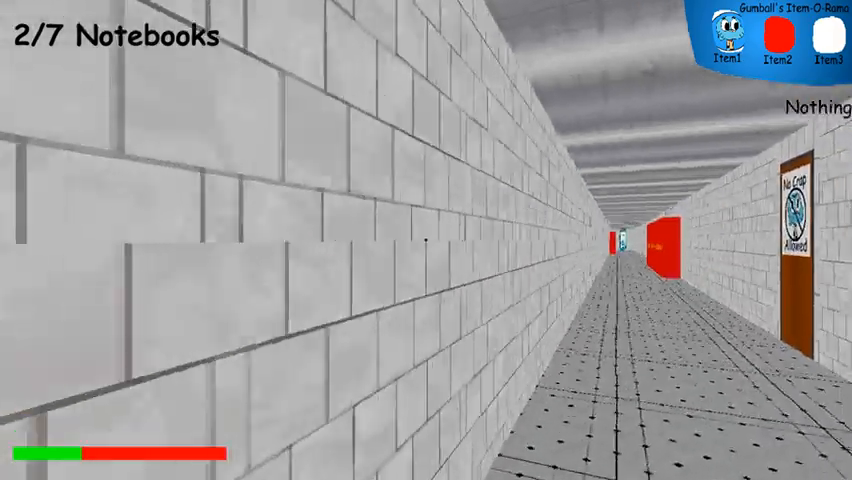
{"action": "key", "text": "w"}
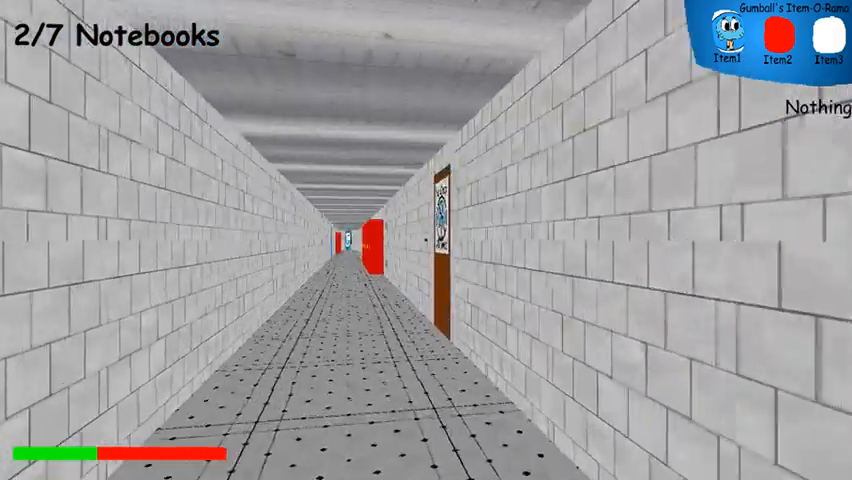
{"action": "key", "text": "W"}
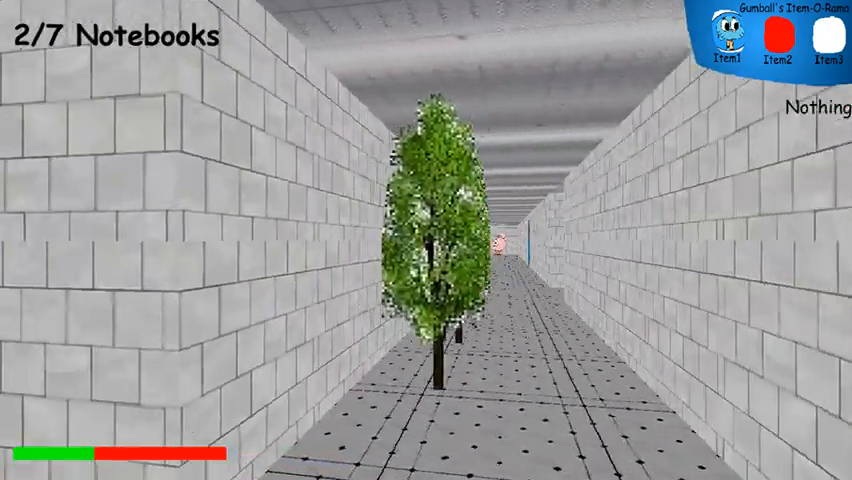
{"action": "key", "text": "w"}
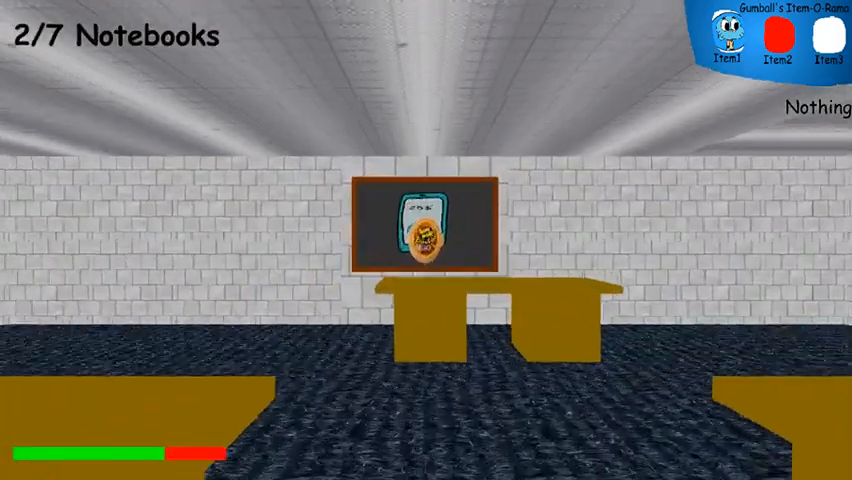
{"action": "left_click", "coordinate": [420, 230]}
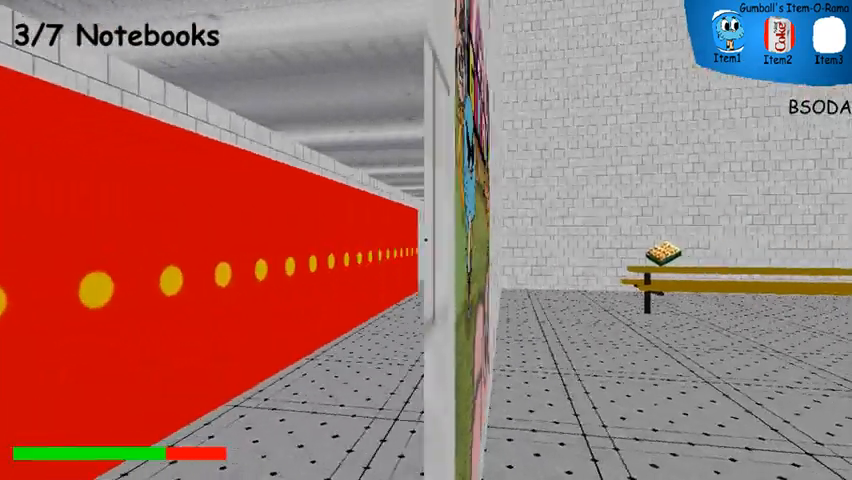
{"action": "key", "text": "W"}
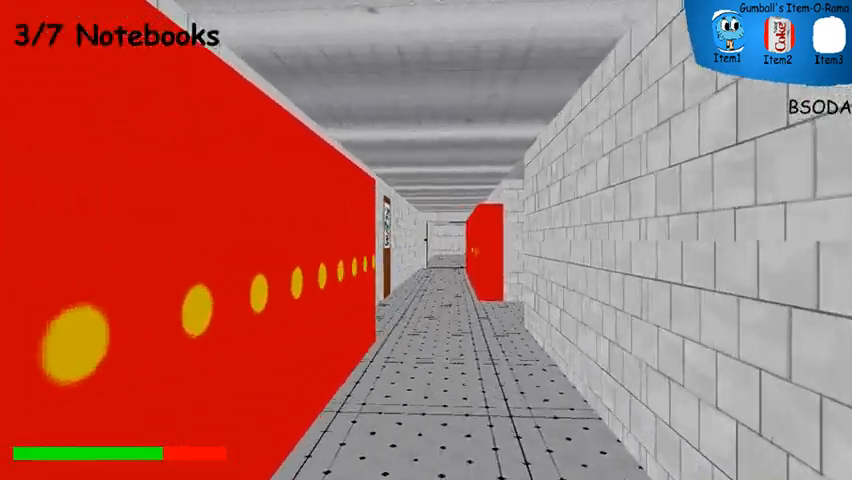